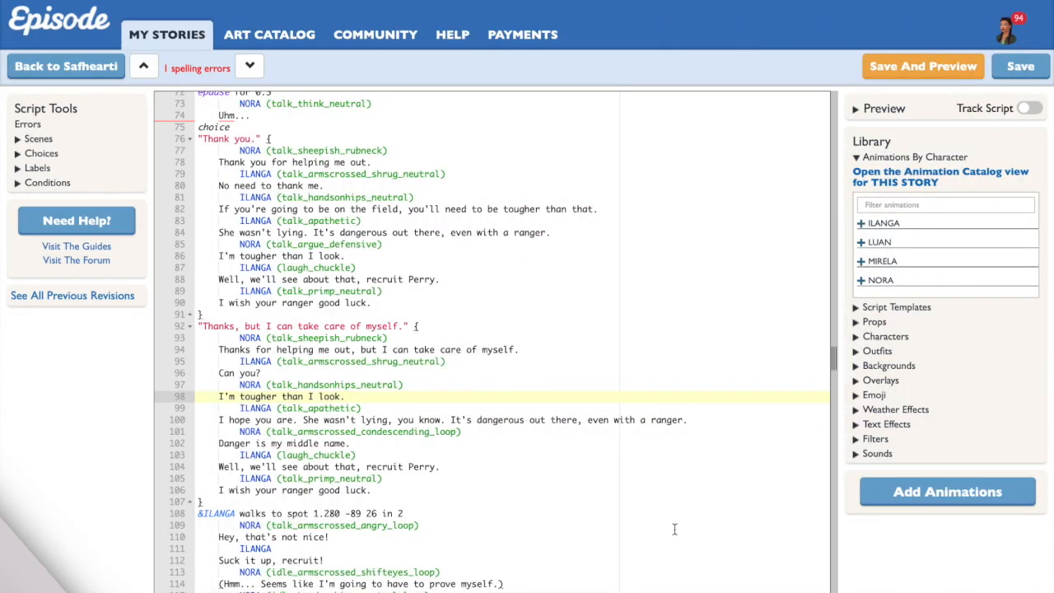
# Review the two-branch choice scene between Nora and Ilanga.
pyautogui.click(346, 397)
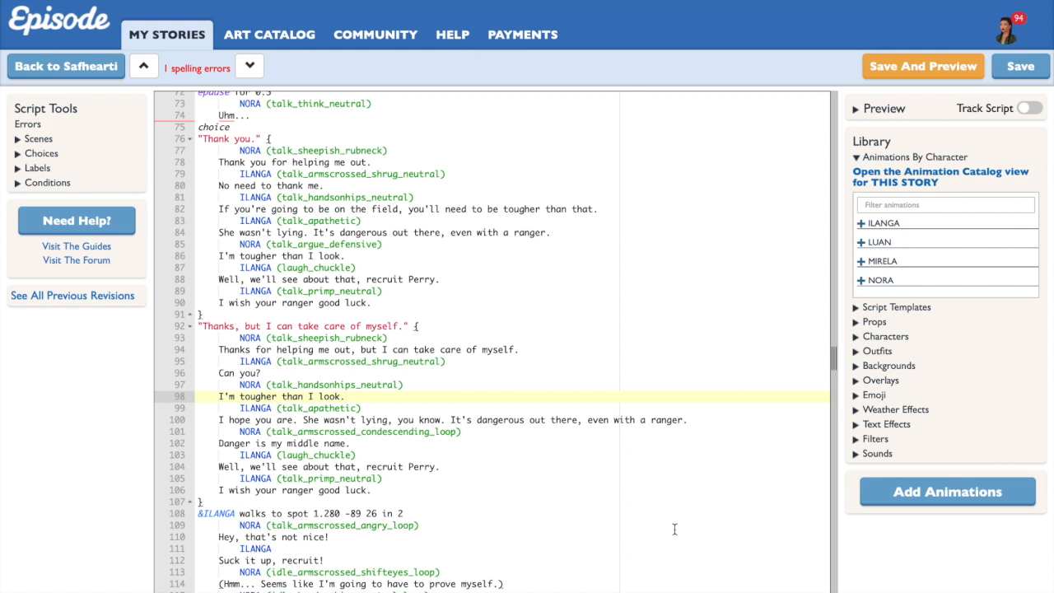
pyautogui.click(346, 396)
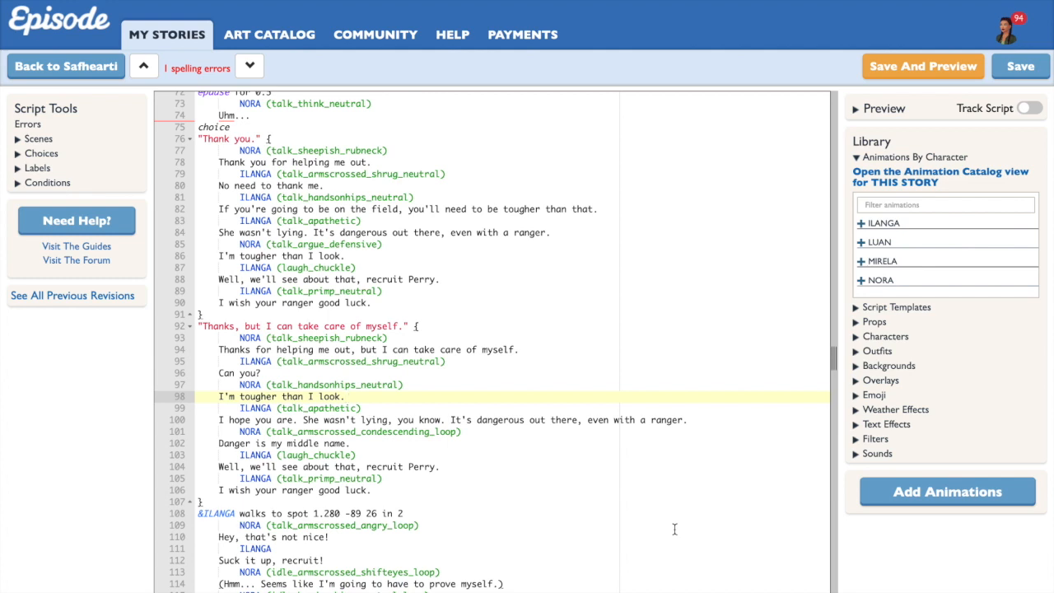
pyautogui.click(358, 396)
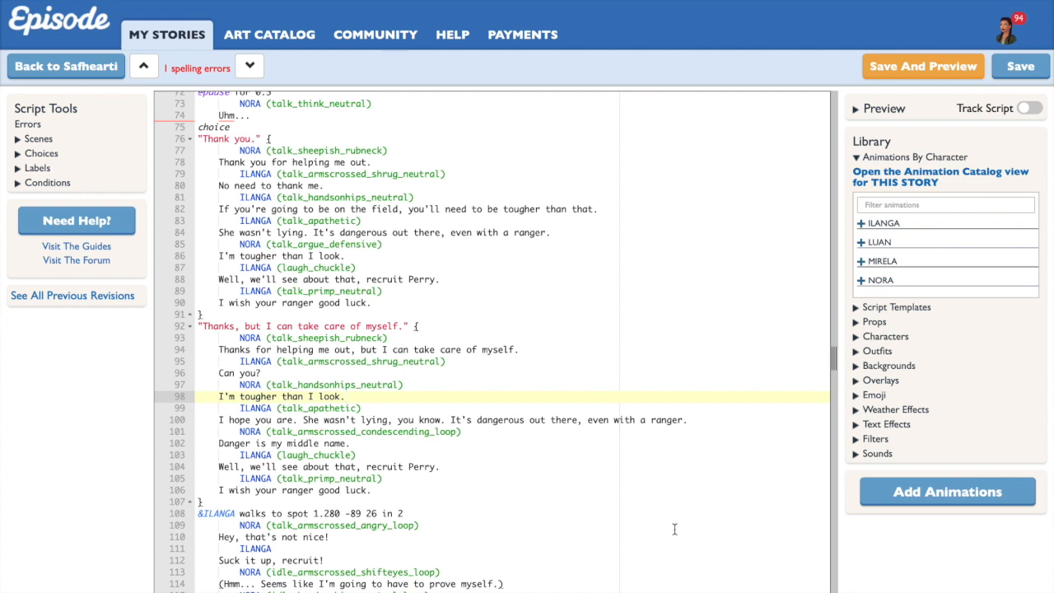
pyautogui.click(346, 396)
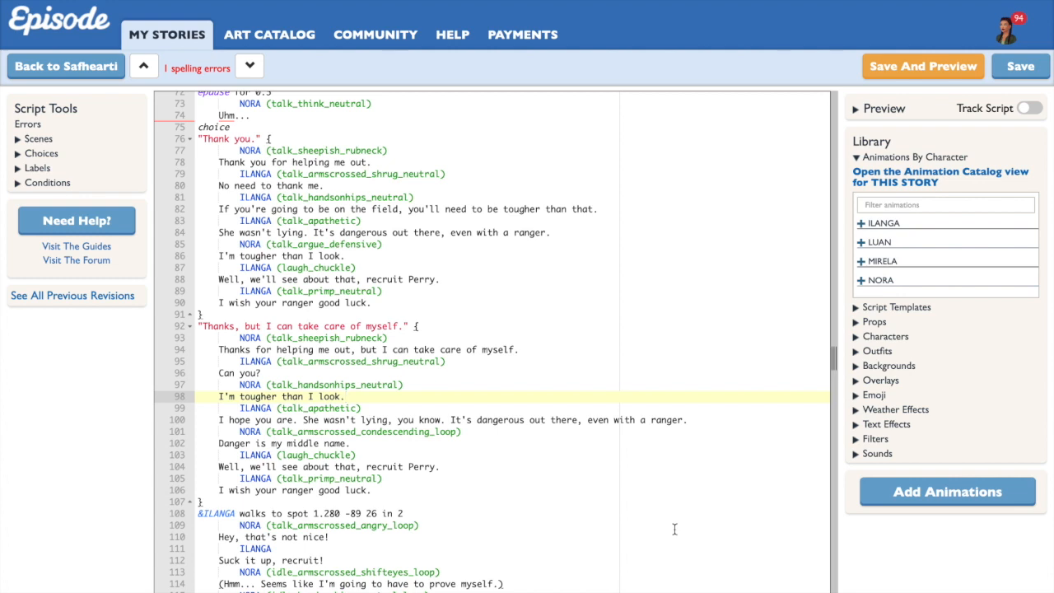
pyautogui.click(358, 396)
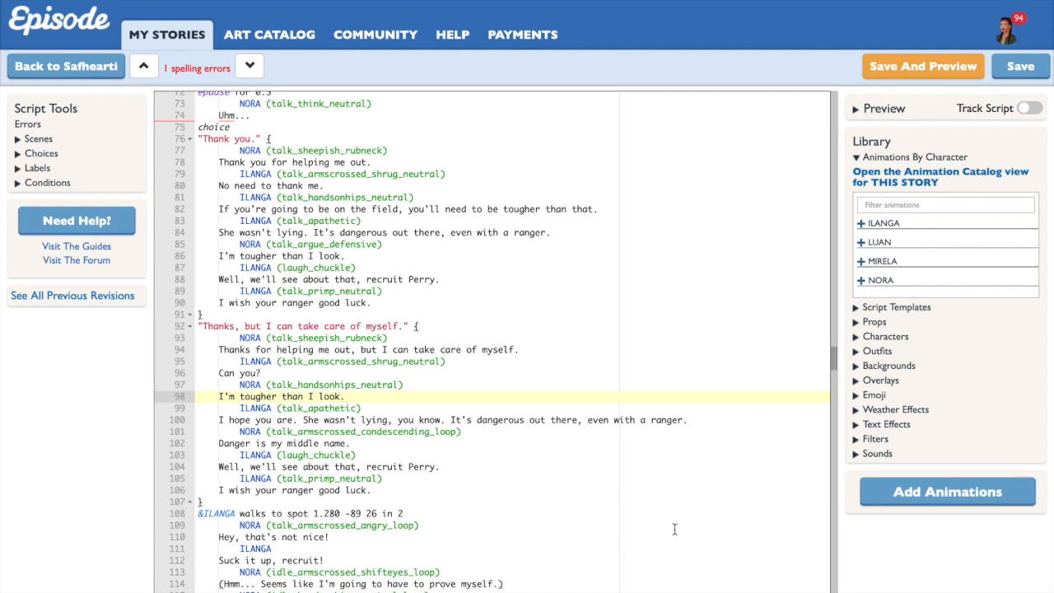
pyautogui.click(358, 396)
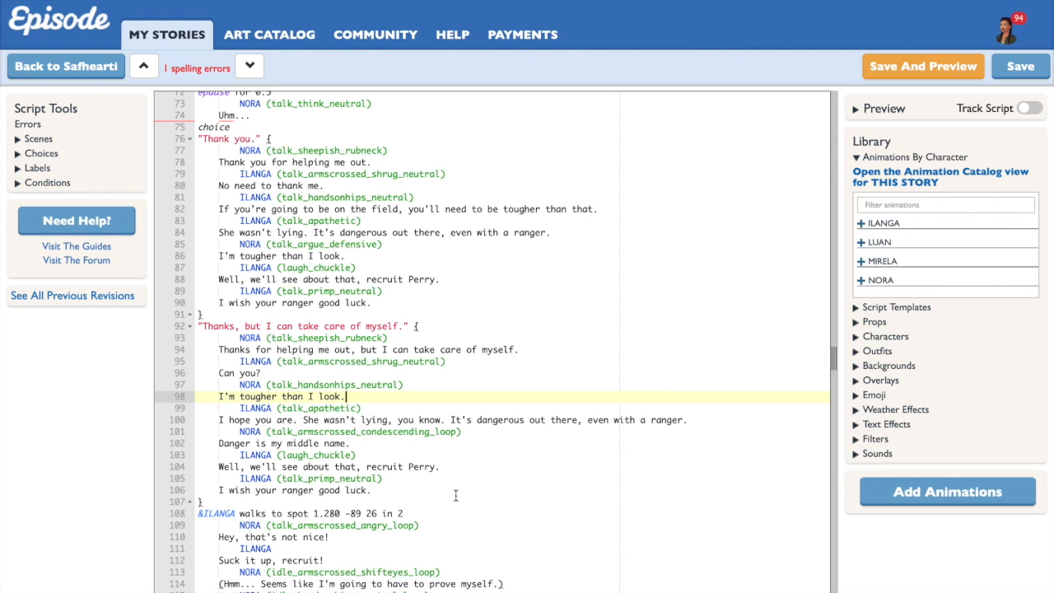
pyautogui.moveTo(621, 330)
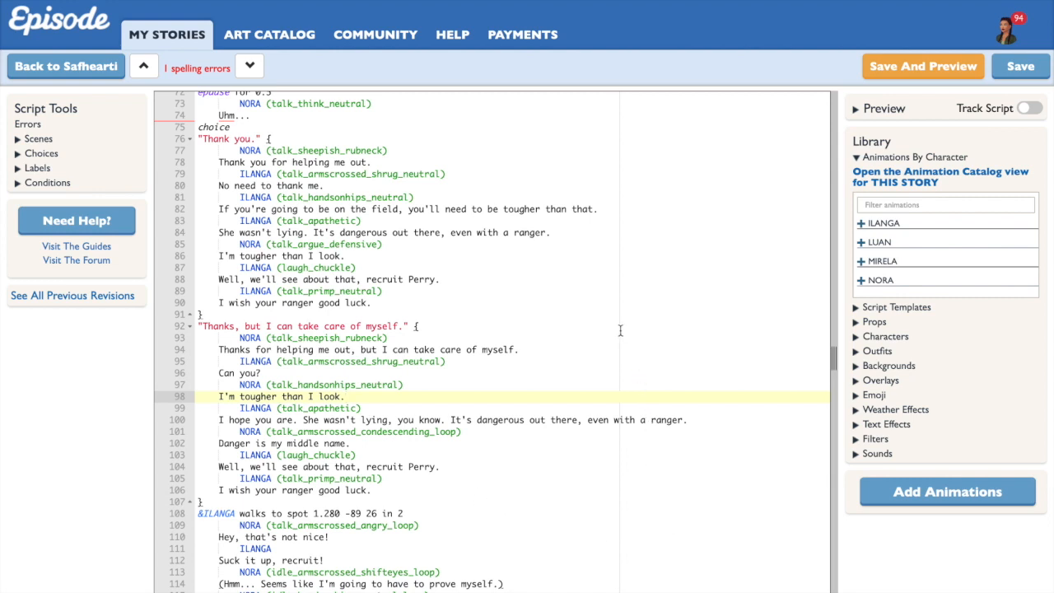
pyautogui.click(350, 396)
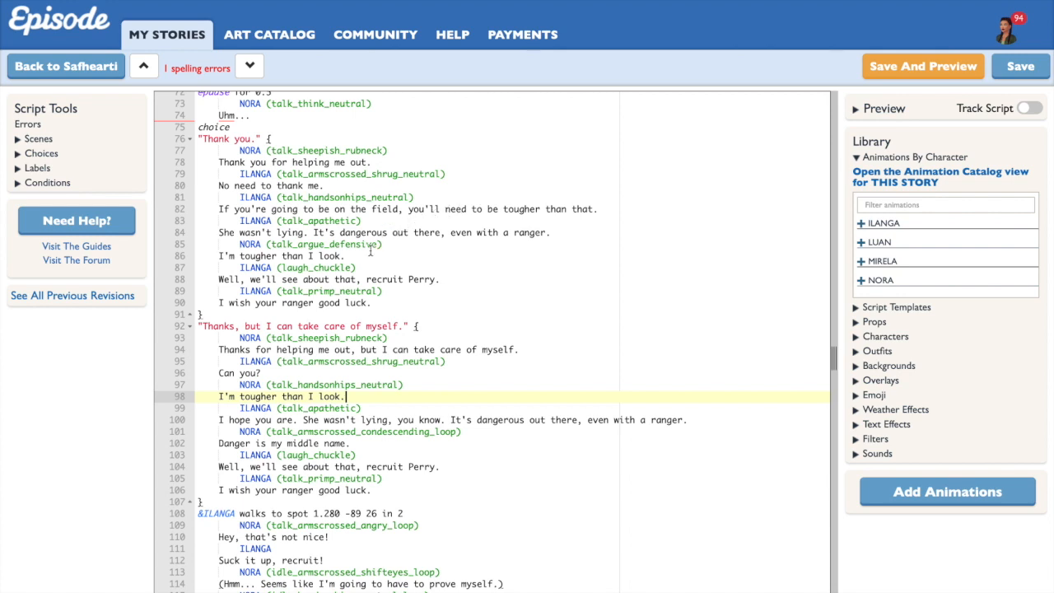
pyautogui.moveTo(367, 506)
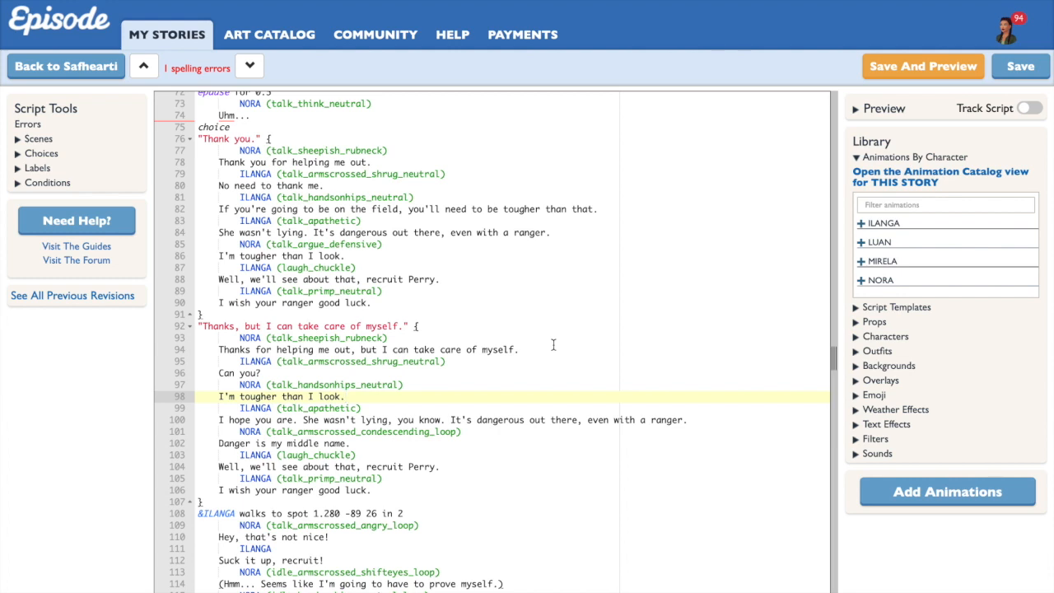
pyautogui.click(350, 396)
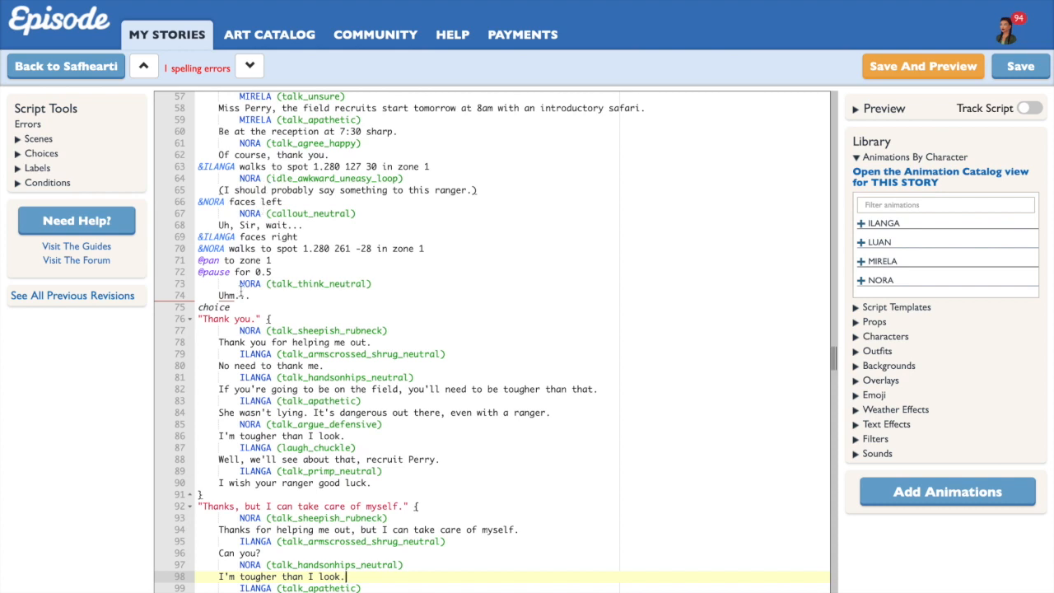
# Select Nora's 'Uhm...' line and position the cursor in the 'Thank you.' branch.
pyautogui.click(239, 295)
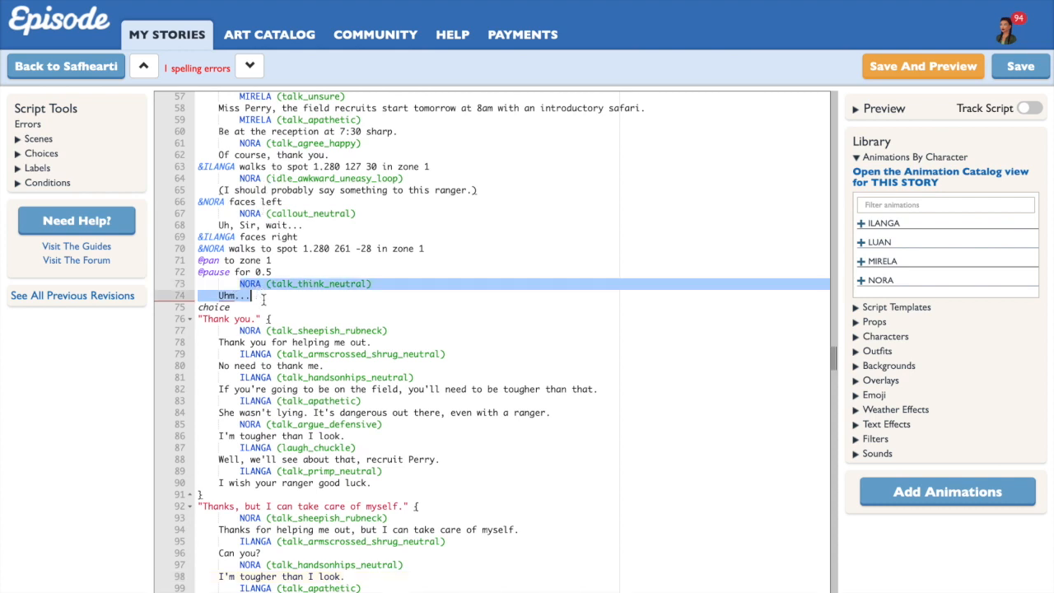
pyautogui.click(197, 307)
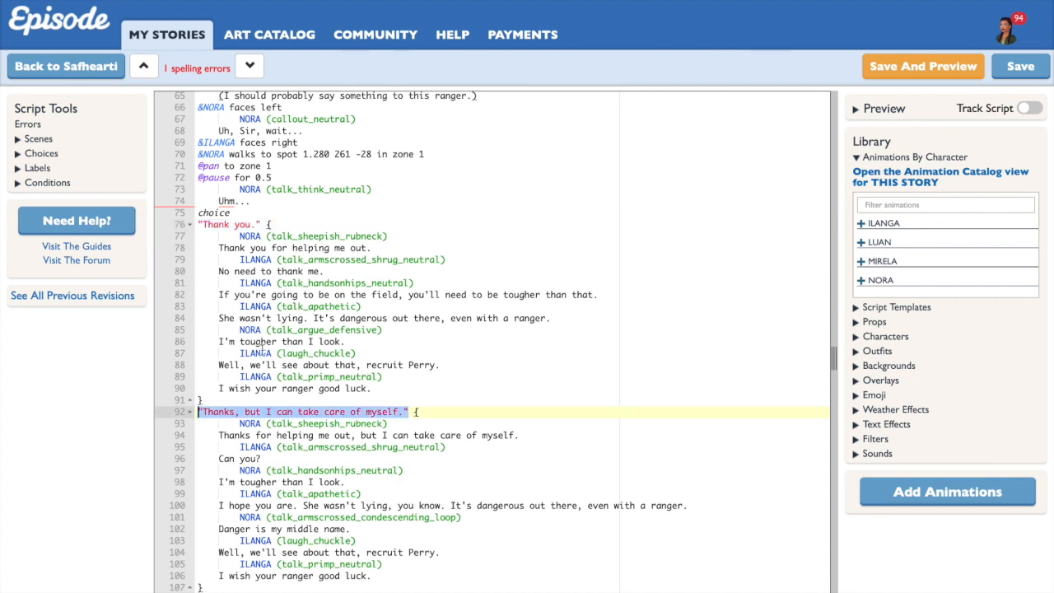
pyautogui.click(272, 282)
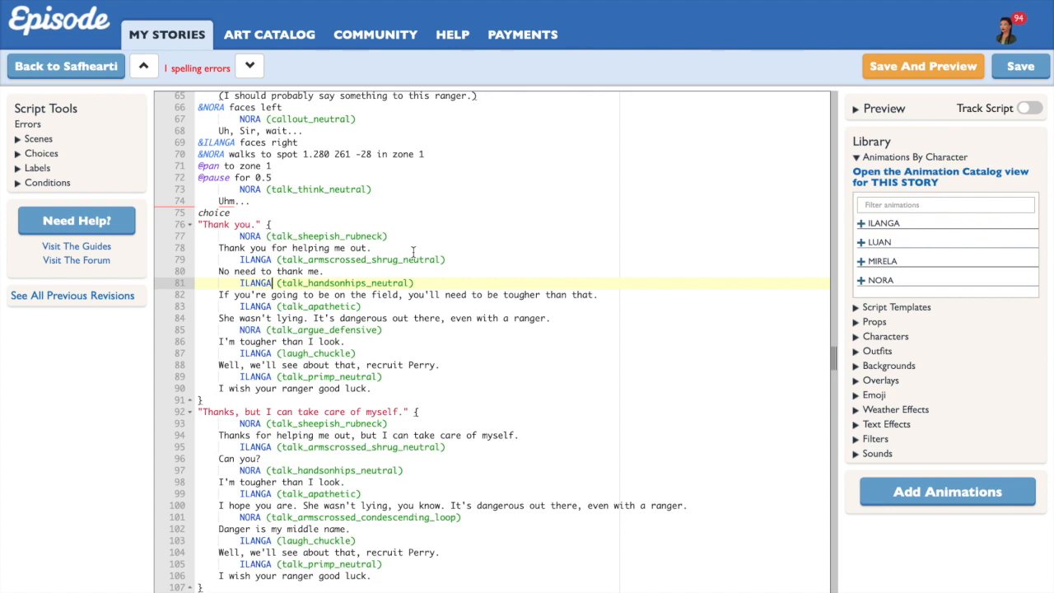
pyautogui.click(250, 237)
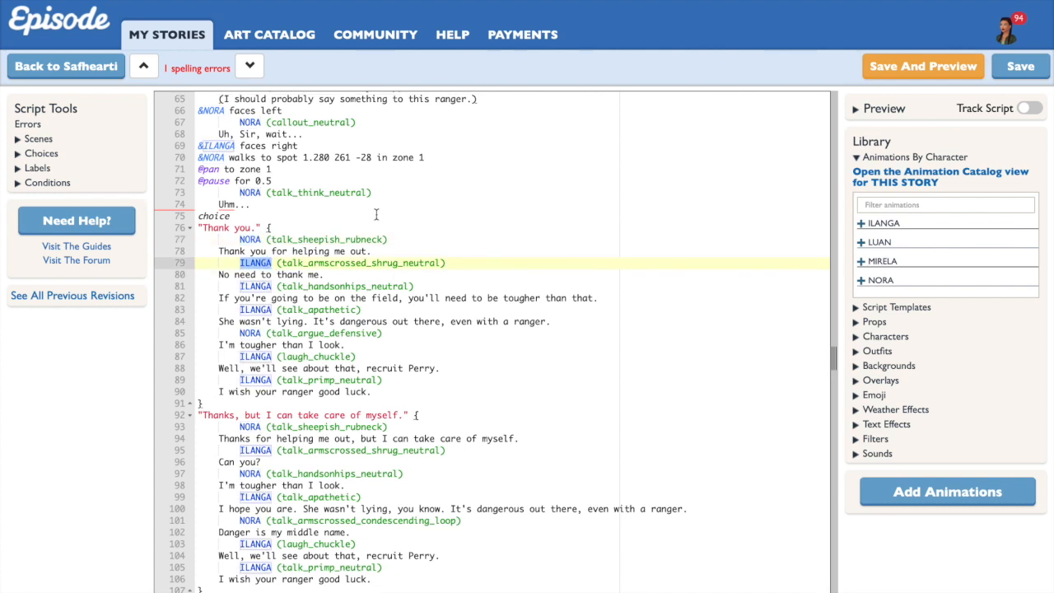
pyautogui.moveTo(241, 245)
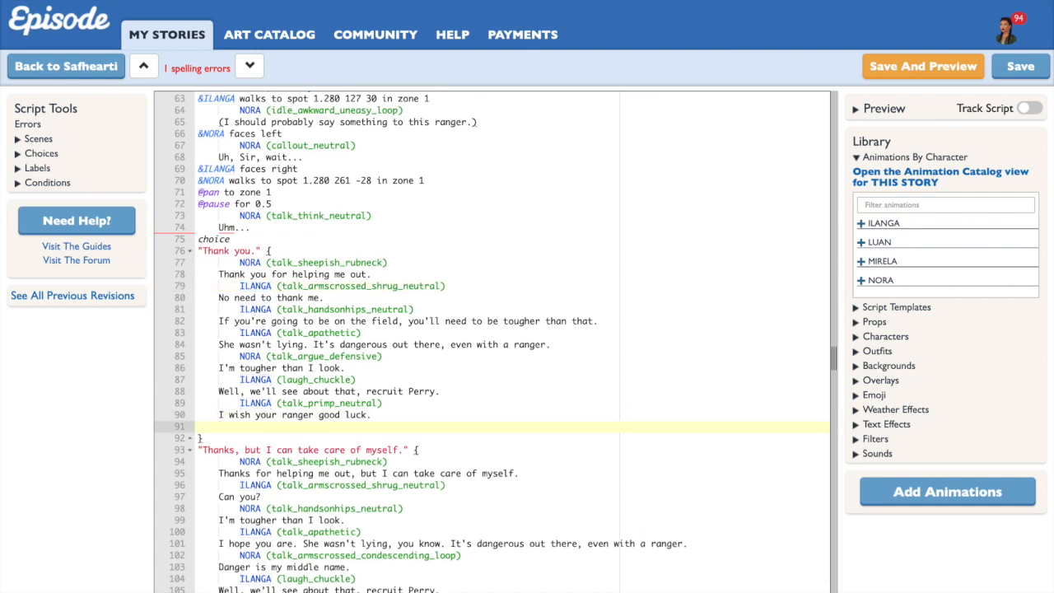
pyautogui.click(201, 425)
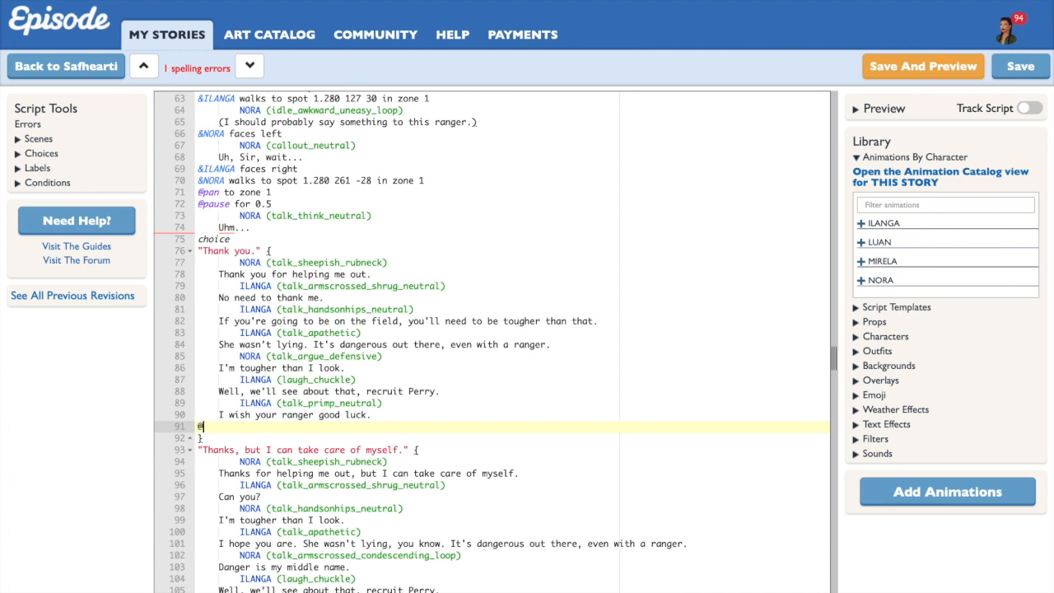
pyautogui.write('ILANGA')
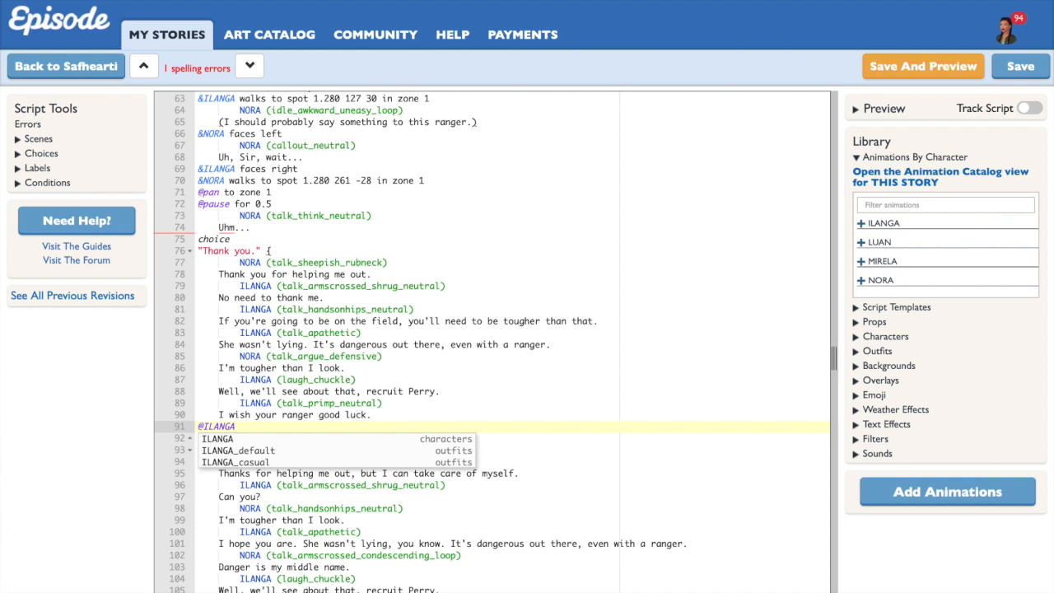
pyautogui.write('-1')
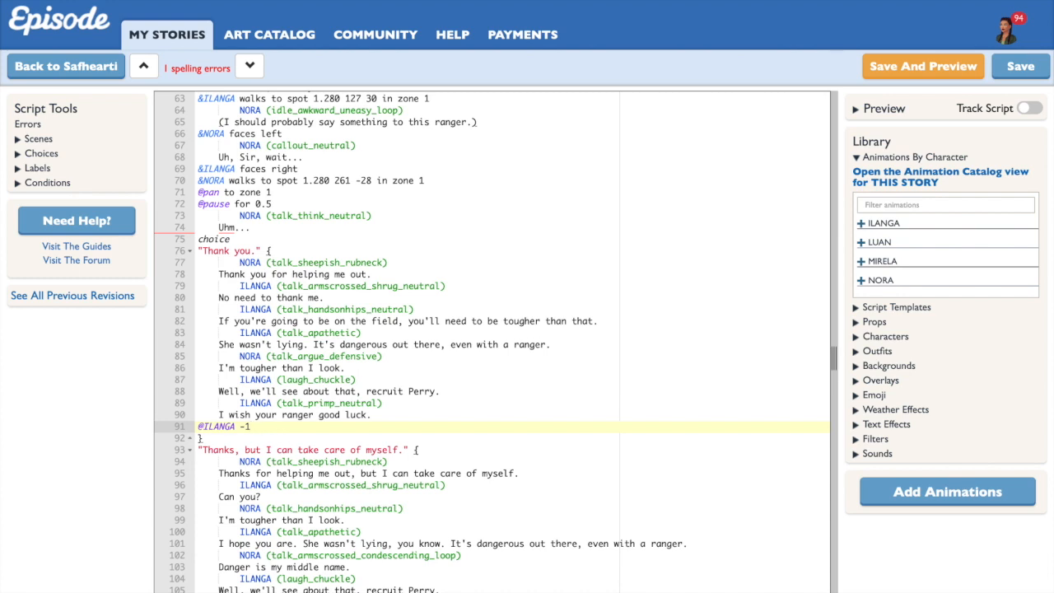
pyautogui.click(251, 426)
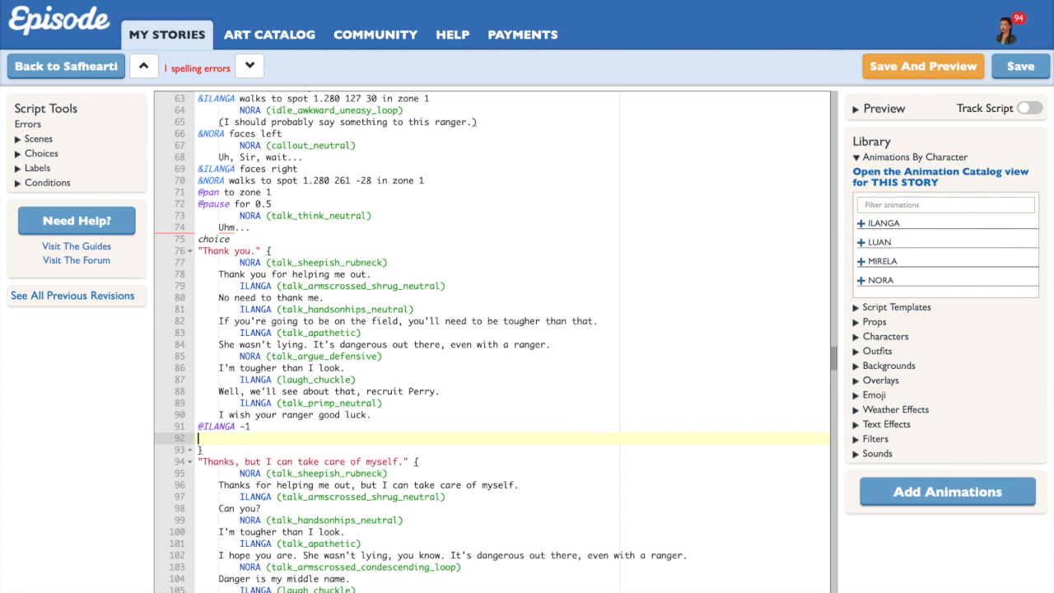
pyautogui.write('readerMessage')
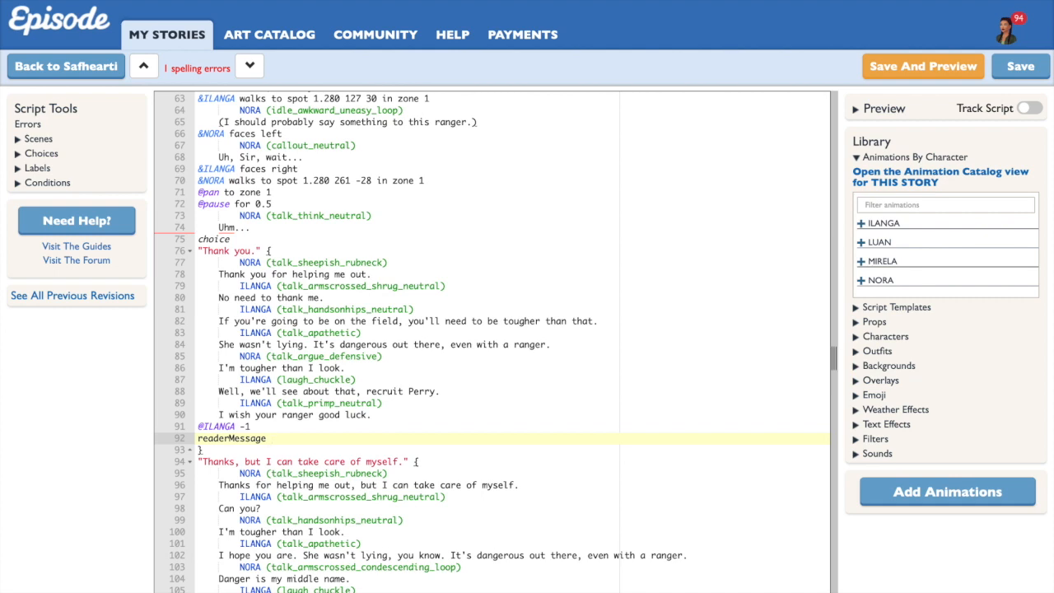
pyautogui.write('Ilanga did not like your')
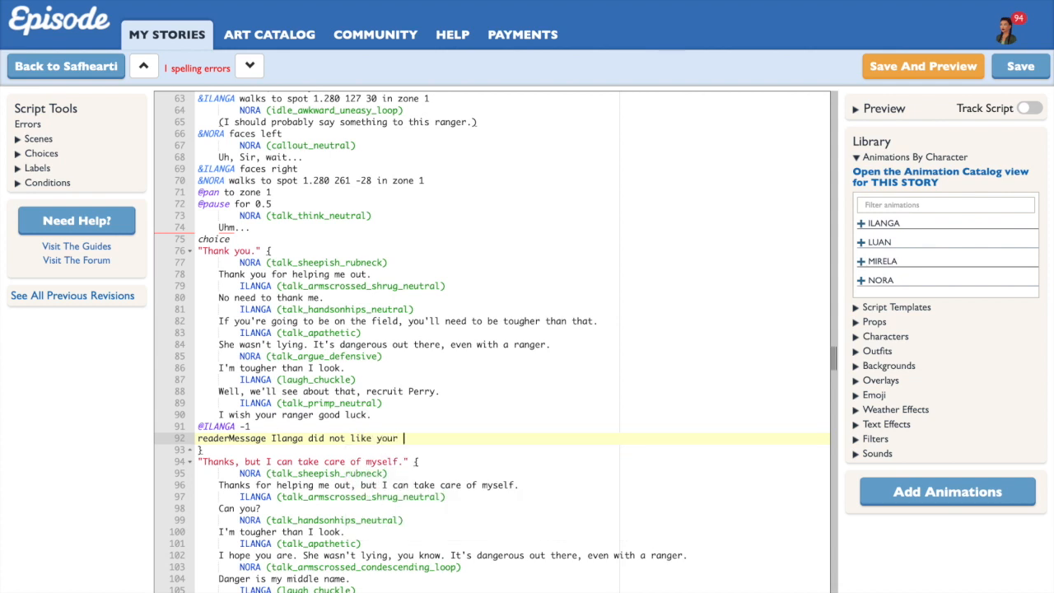
pyautogui.write('attitude.')
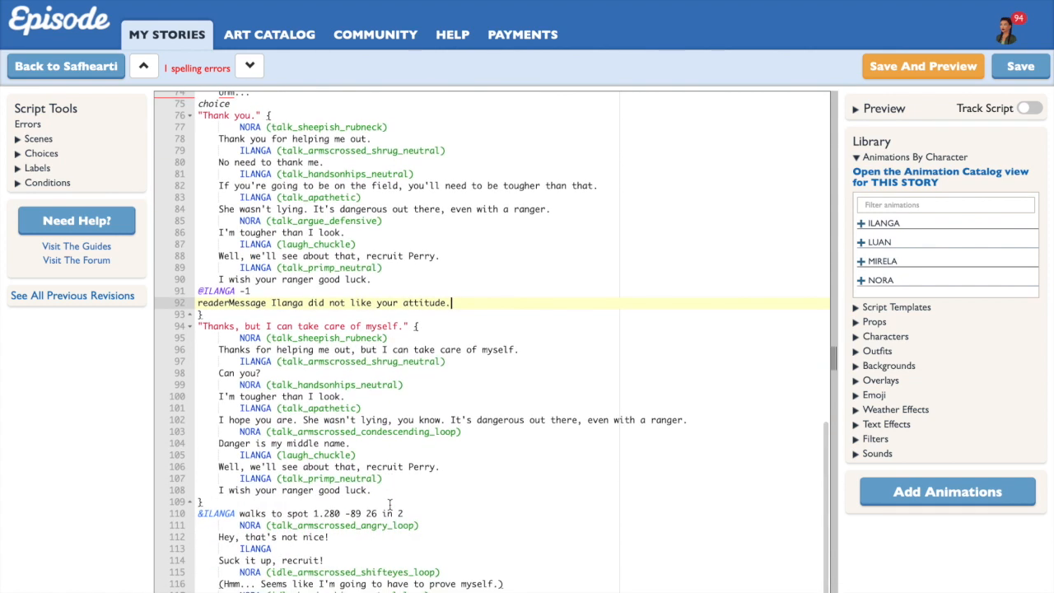
pyautogui.moveTo(414, 325)
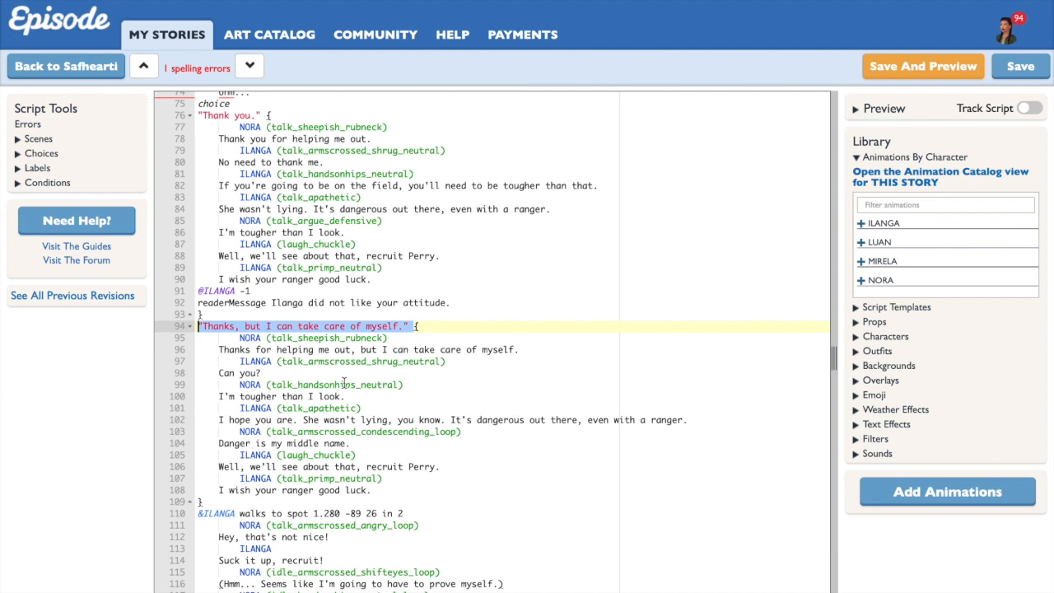
pyautogui.click(373, 491)
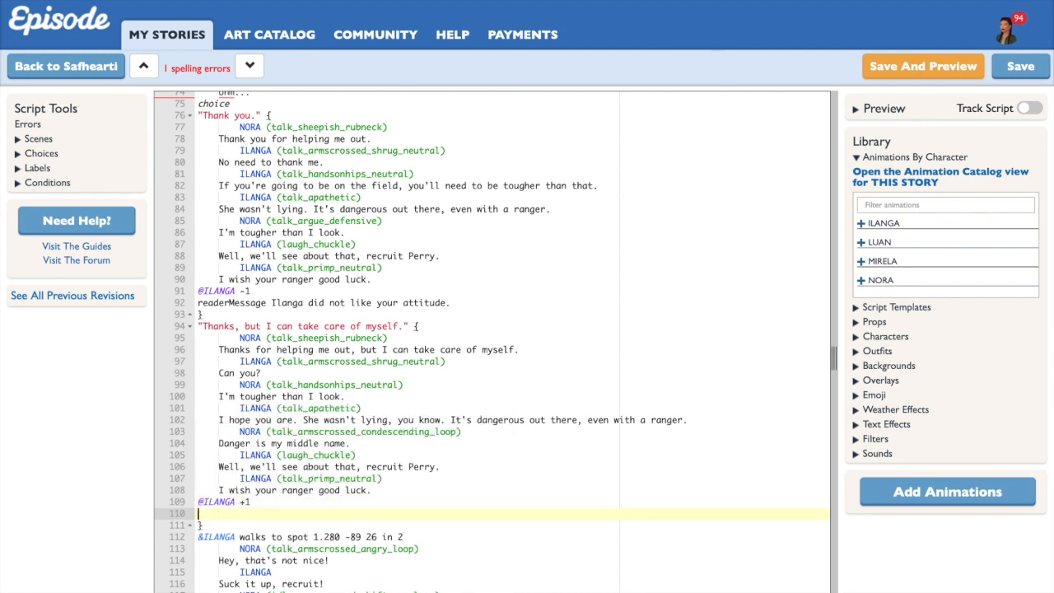
pyautogui.write('readerMessaf')
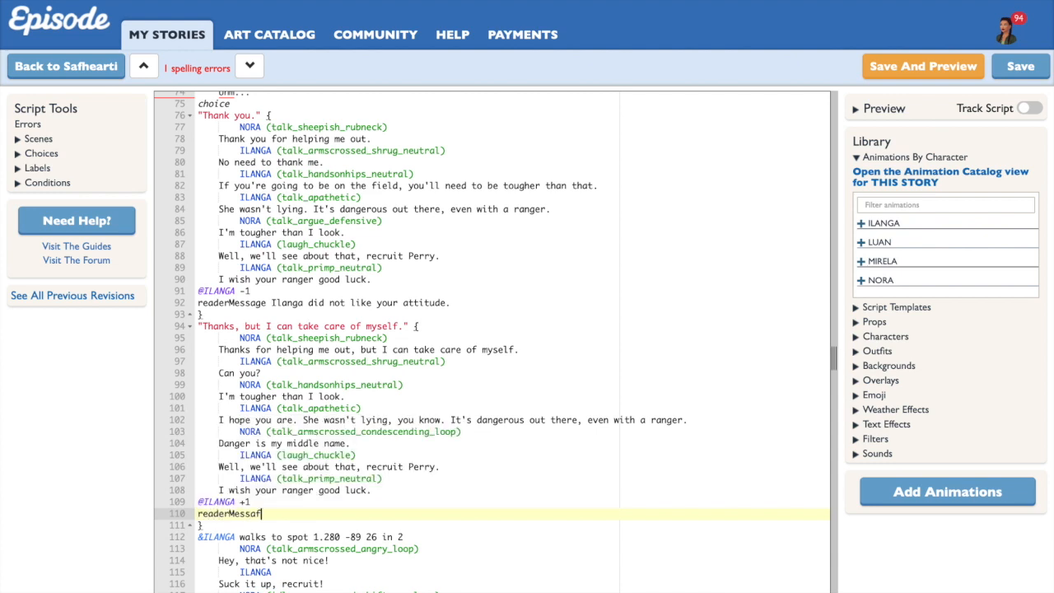
pyautogui.write('Ilanga')
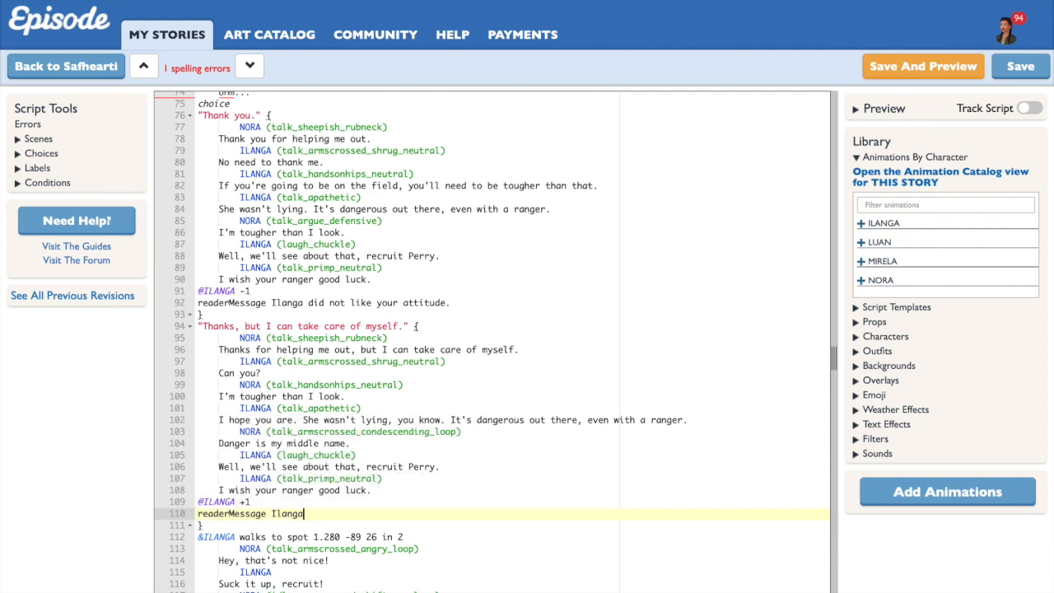
pyautogui.write('liked your a')
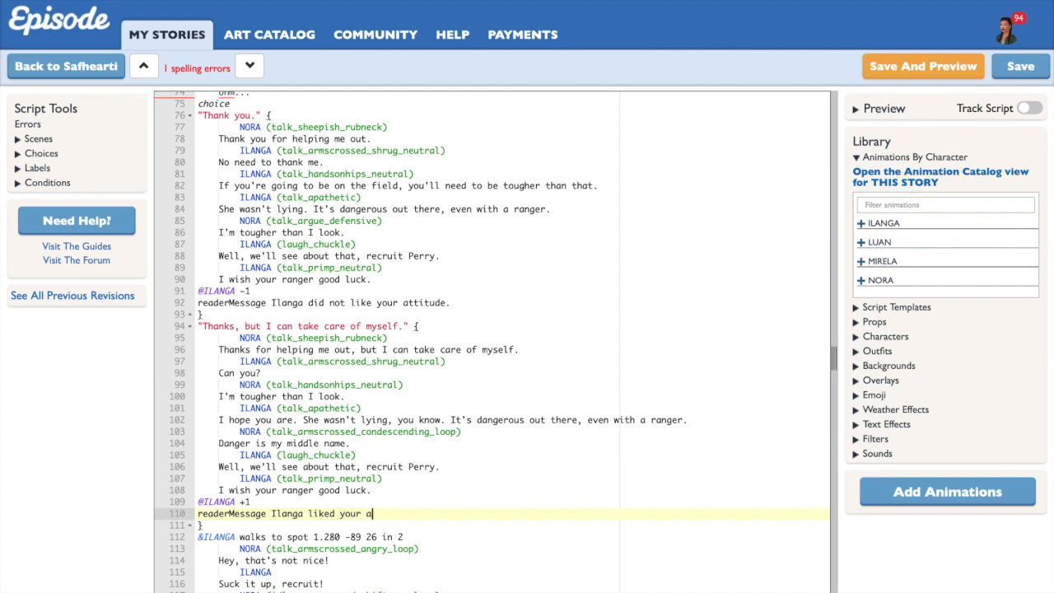
pyautogui.write('ttitude.')
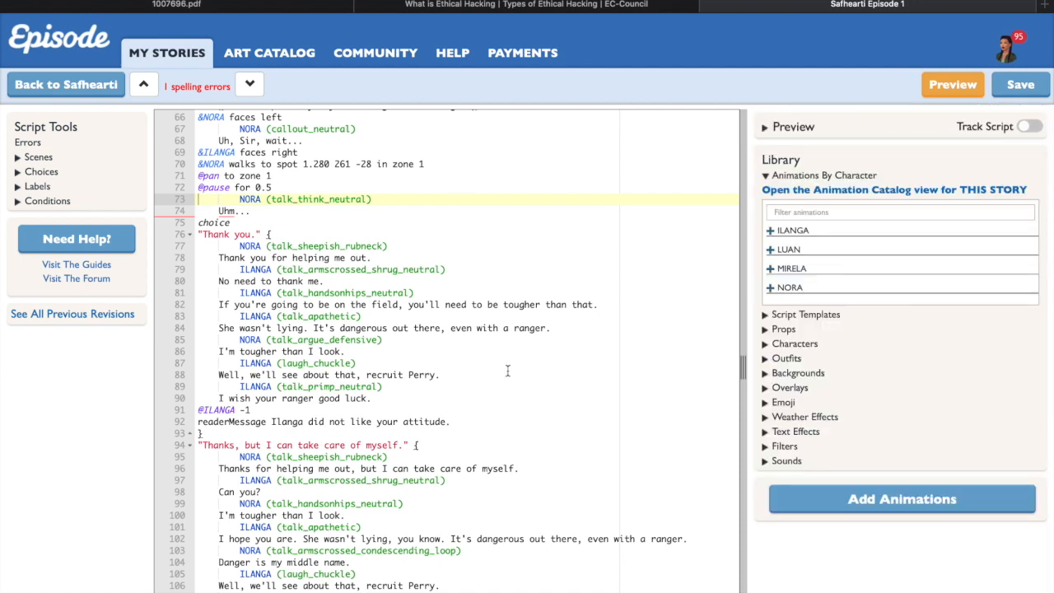
# Insert the EXT. AFRICAN VILLAGE - DAY background from Backgrounds Available for All Stories.
pyautogui.scroll(-3)
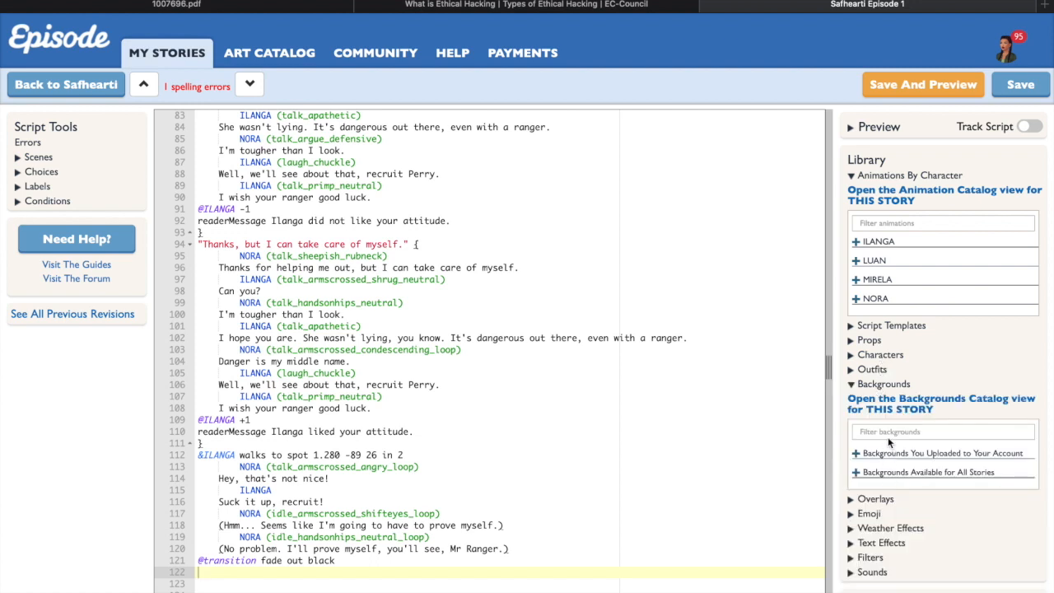
pyautogui.click(928, 472)
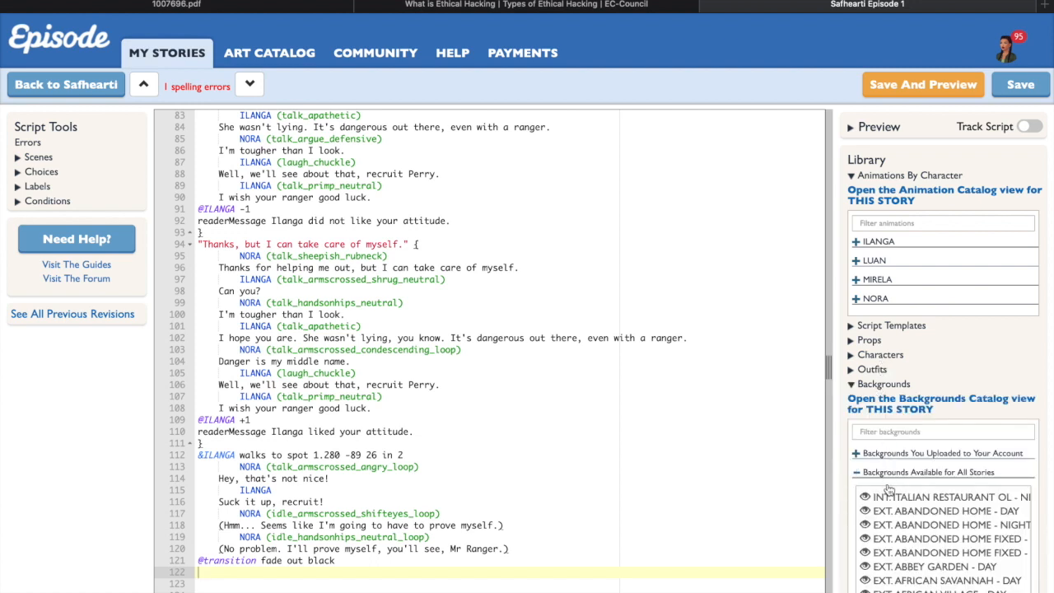
pyautogui.scroll(-3)
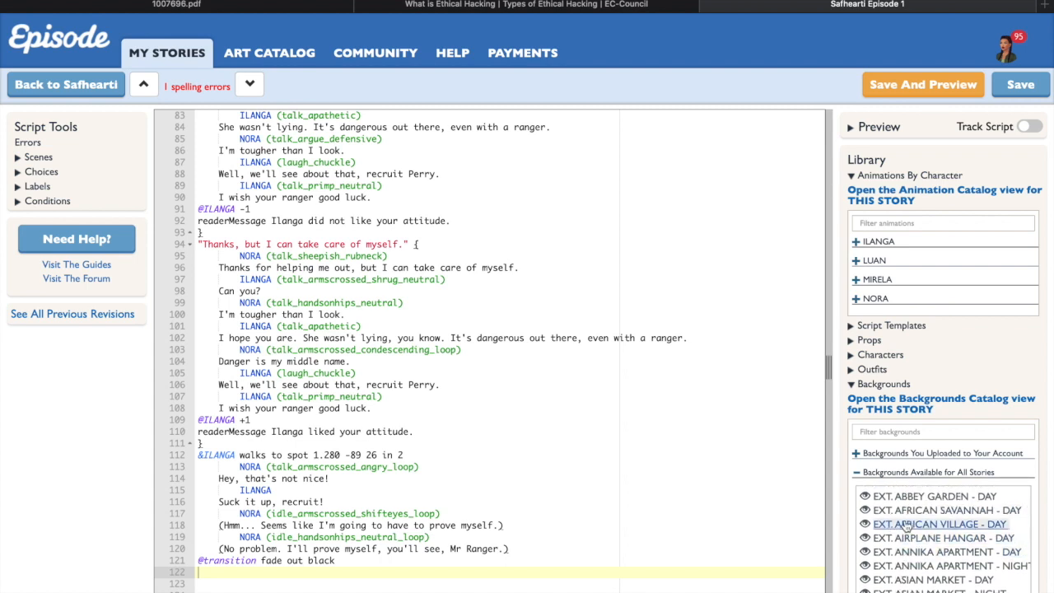
pyautogui.click(941, 524)
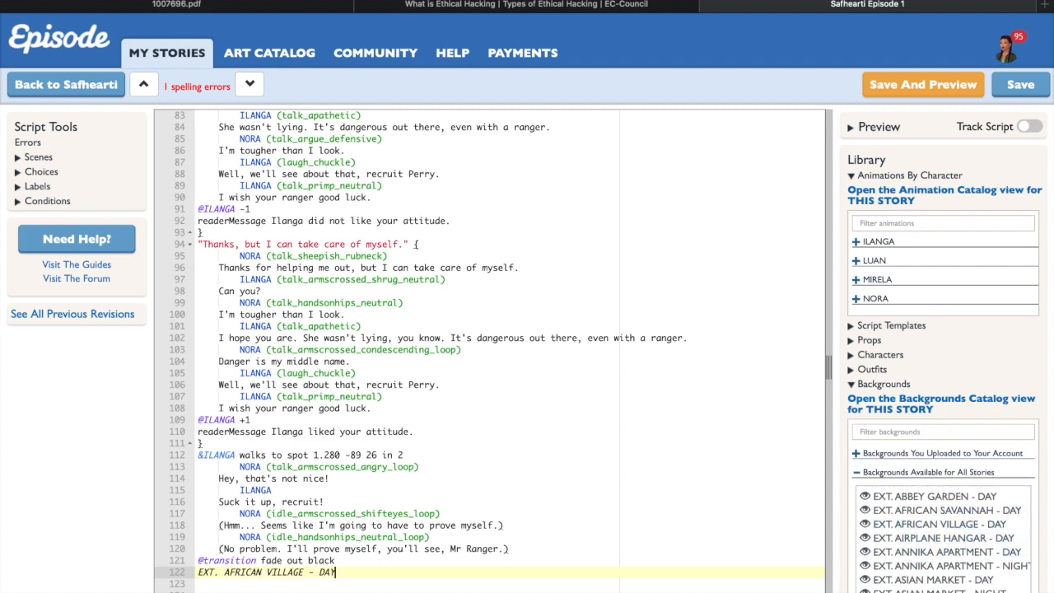
pyautogui.write('@IL')
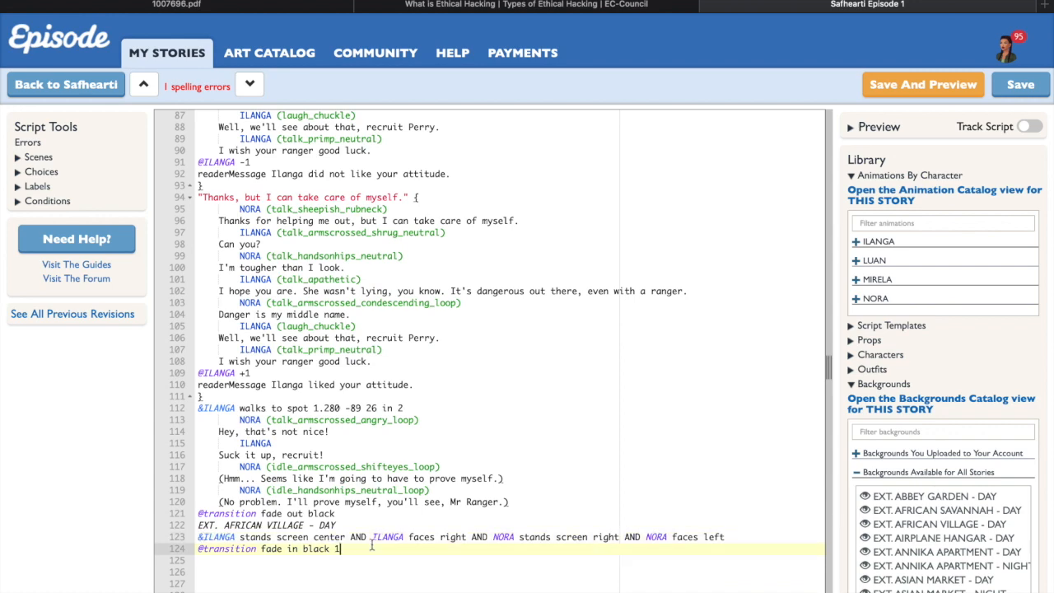
# Have NORA, with a talk animation, ask whether Ilanga will help during the safari.
pyautogui.write('NORA')
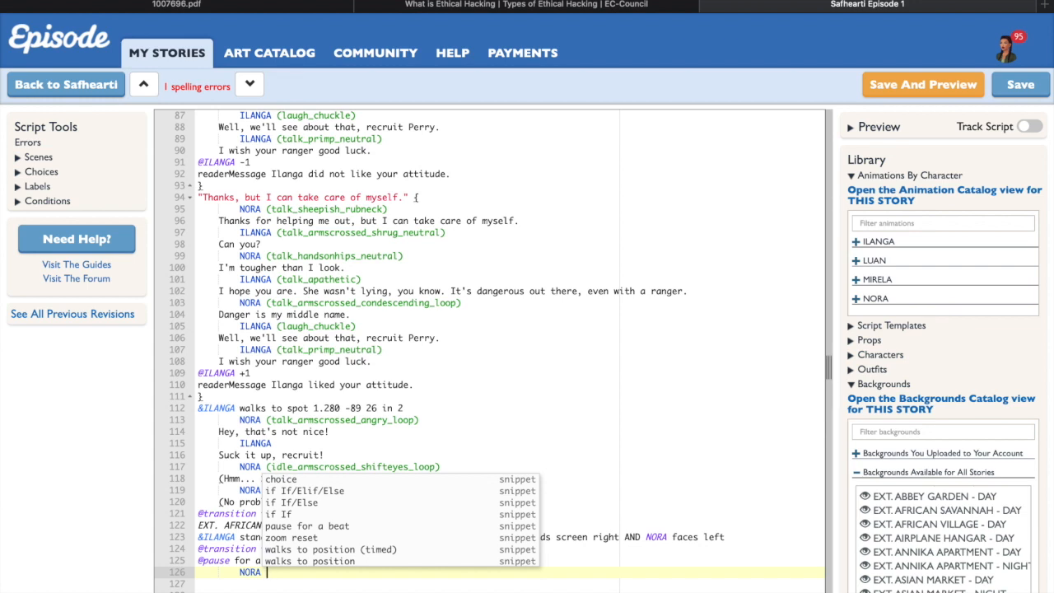
pyautogui.write('talk_sh')
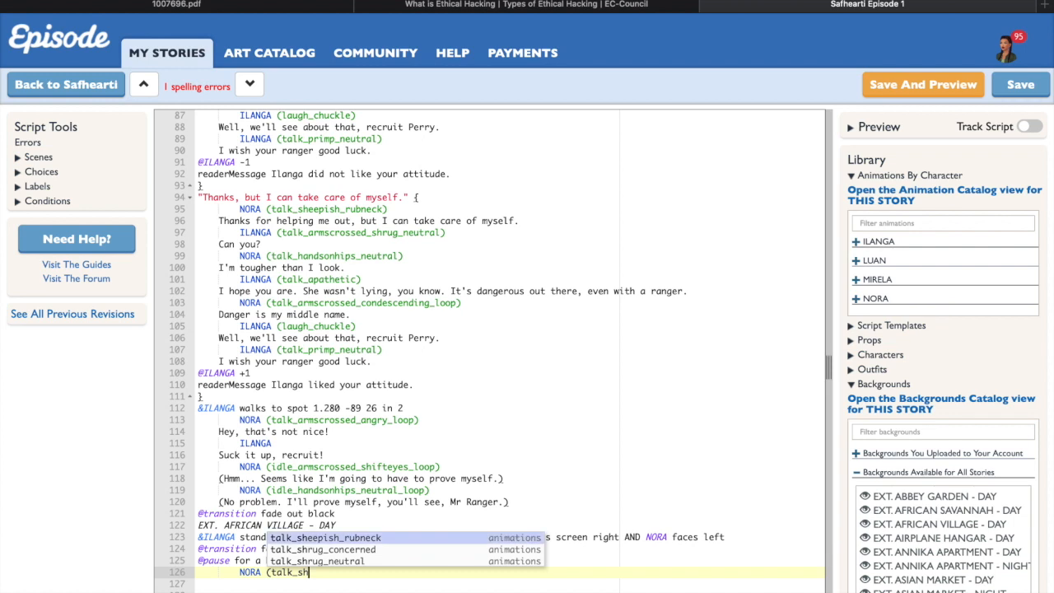
pyautogui.write('So, are')
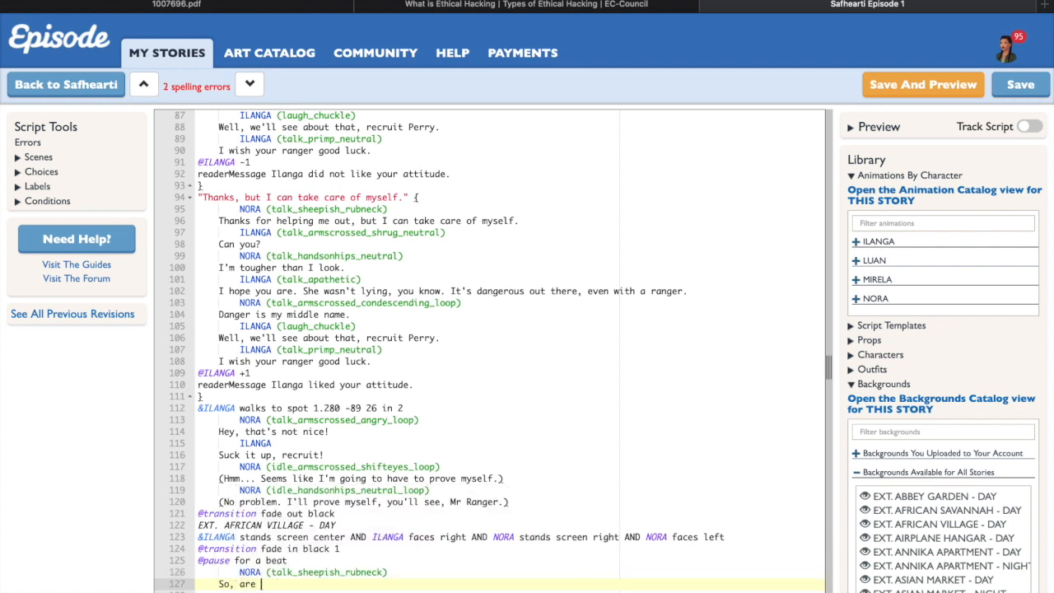
pyautogui.write('you going to help me during the safari')
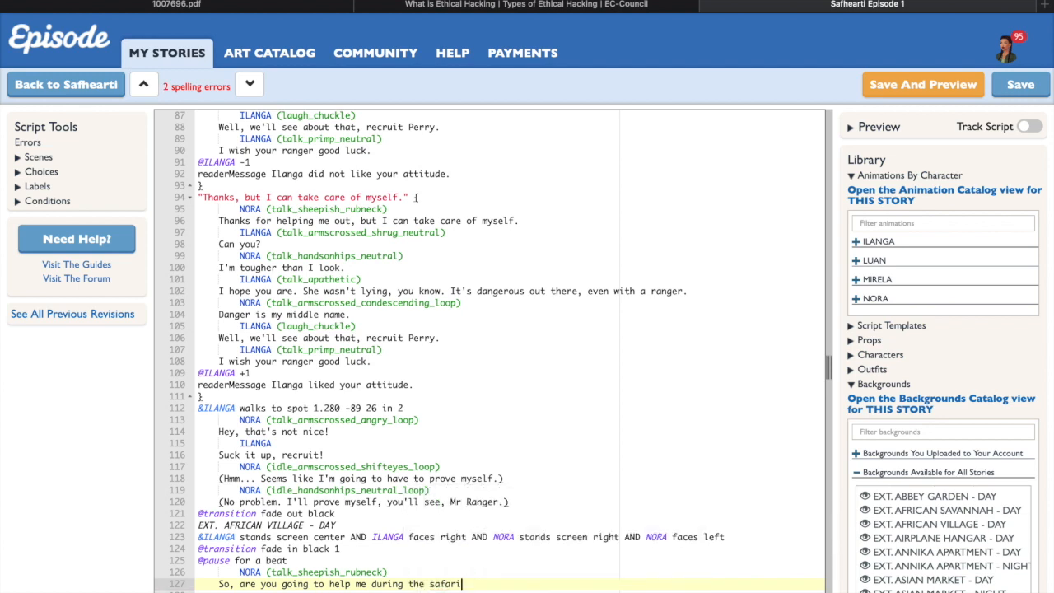
pyautogui.write('?')
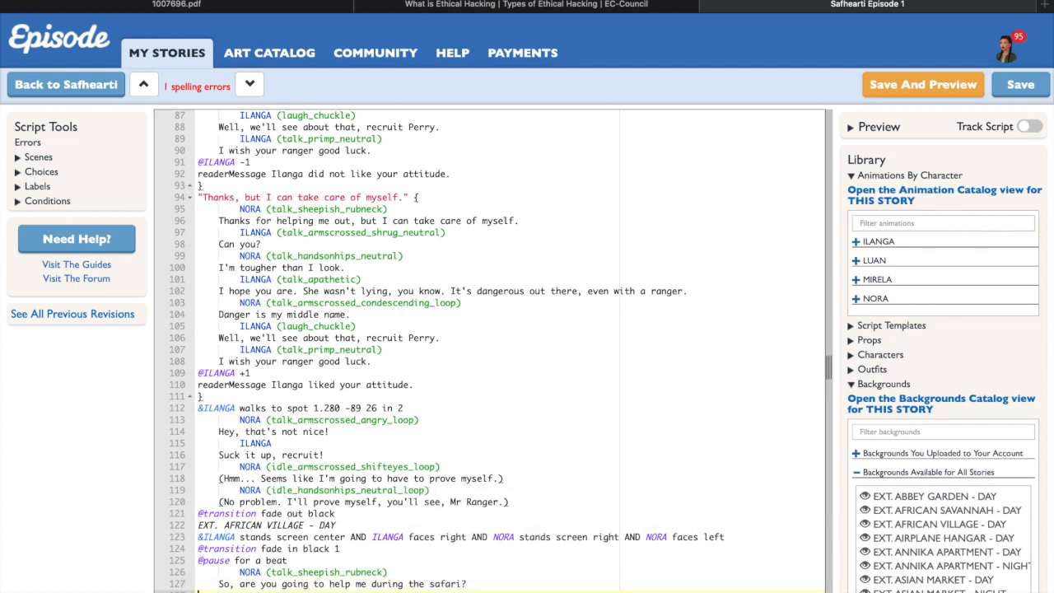
pyautogui.write('if (ILANGA >')
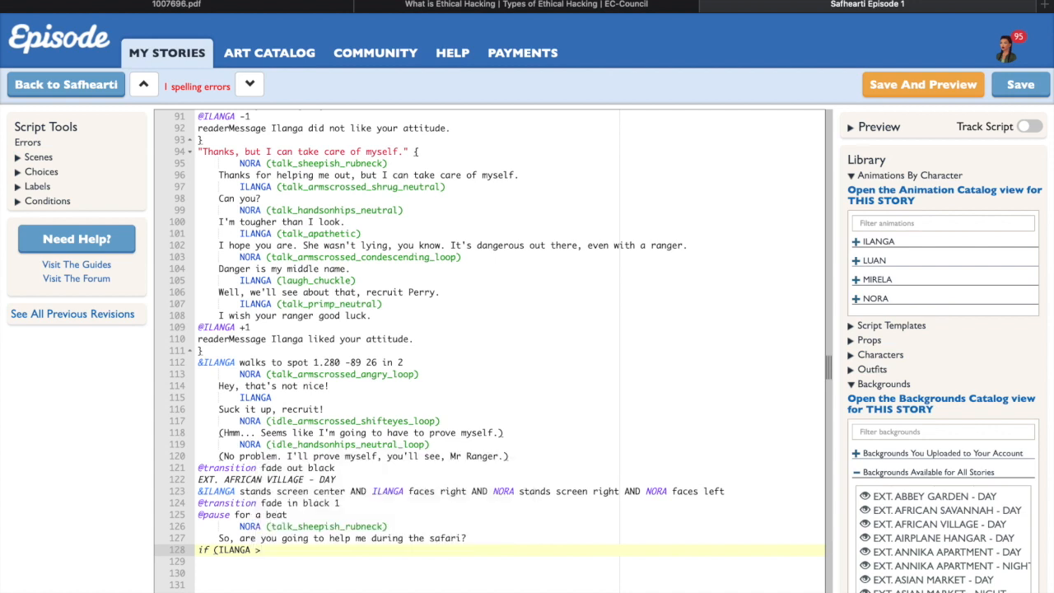
# Add if (ILANGA > 0) where Ilanga says 'Sure, you showed me you had a good attitude.'.
pyautogui.write('0)')
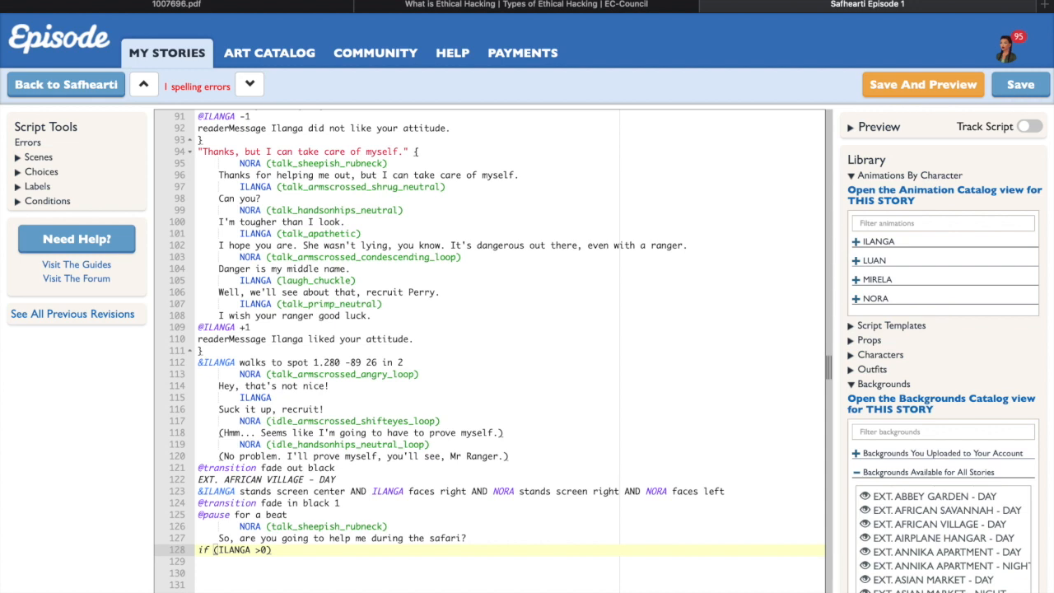
pyautogui.write('{')
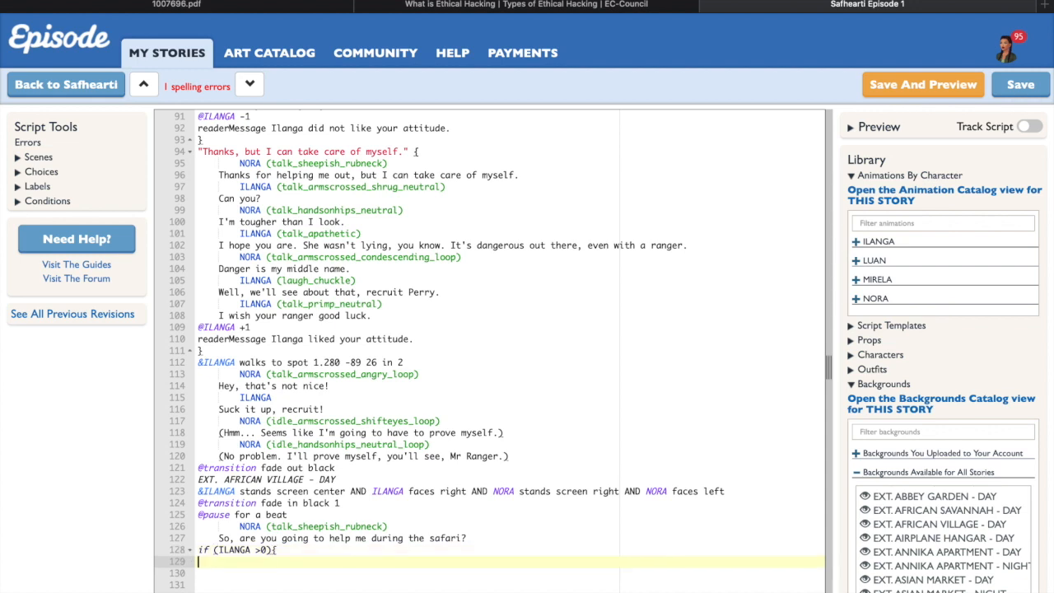
pyautogui.write('ILANGA (talk_shrug_concerned)')
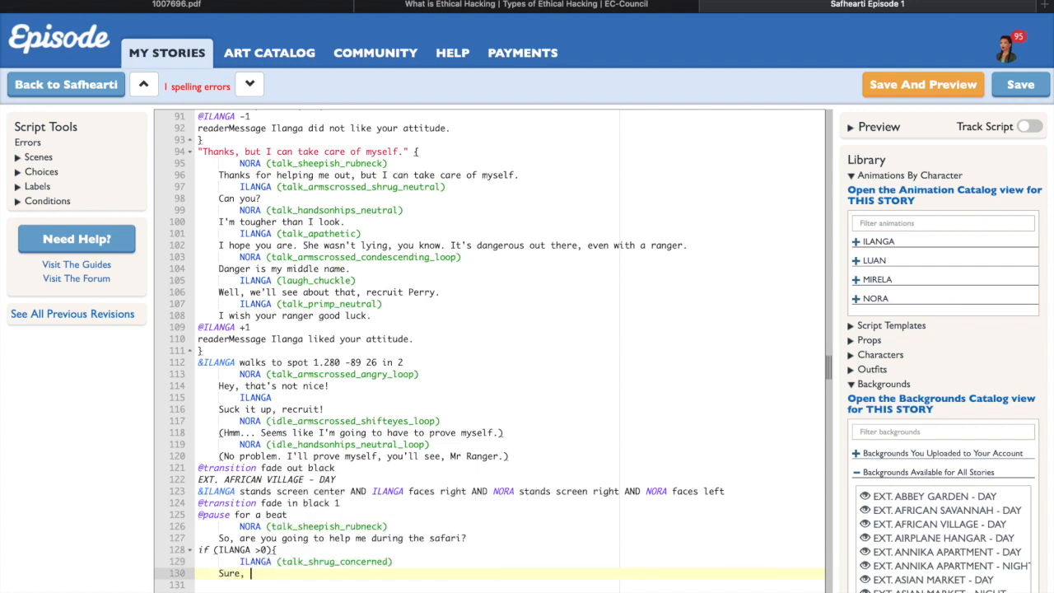
pyautogui.write('you showed me you had a good attitude.')
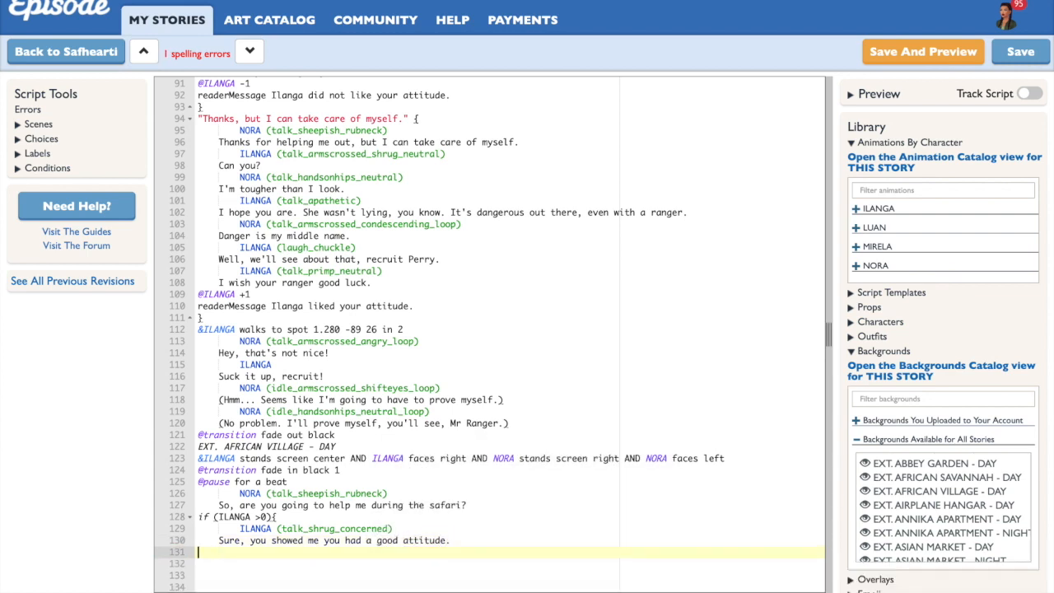
pyautogui.write('else')
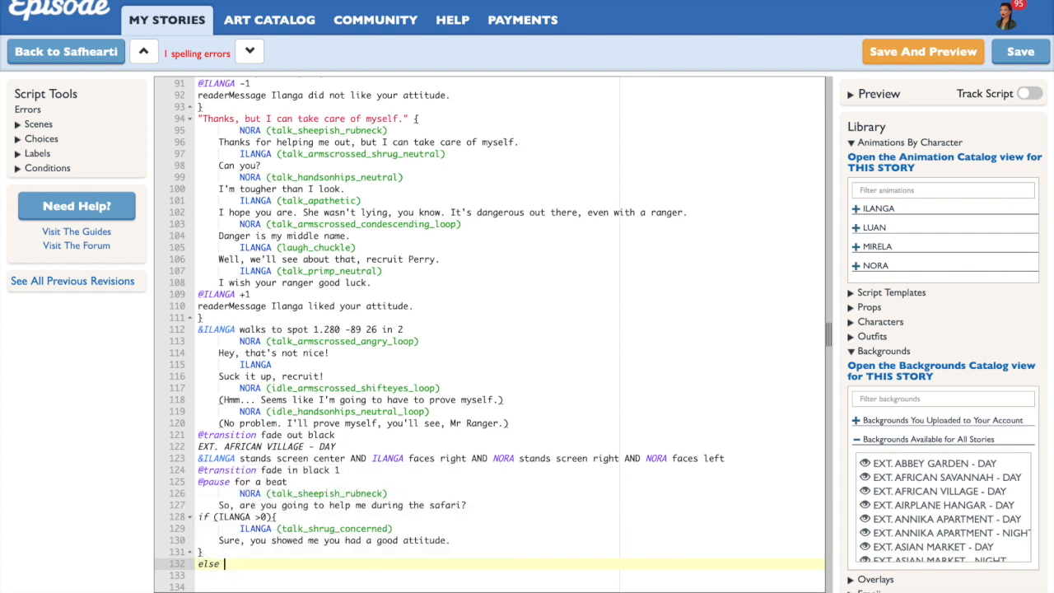
# In the else branch, ILANGA (talk_armscrossed_condescending_loop) says 'No way, your attitude sucks. You don't deserve my help.'.
pyautogui.write('IL')
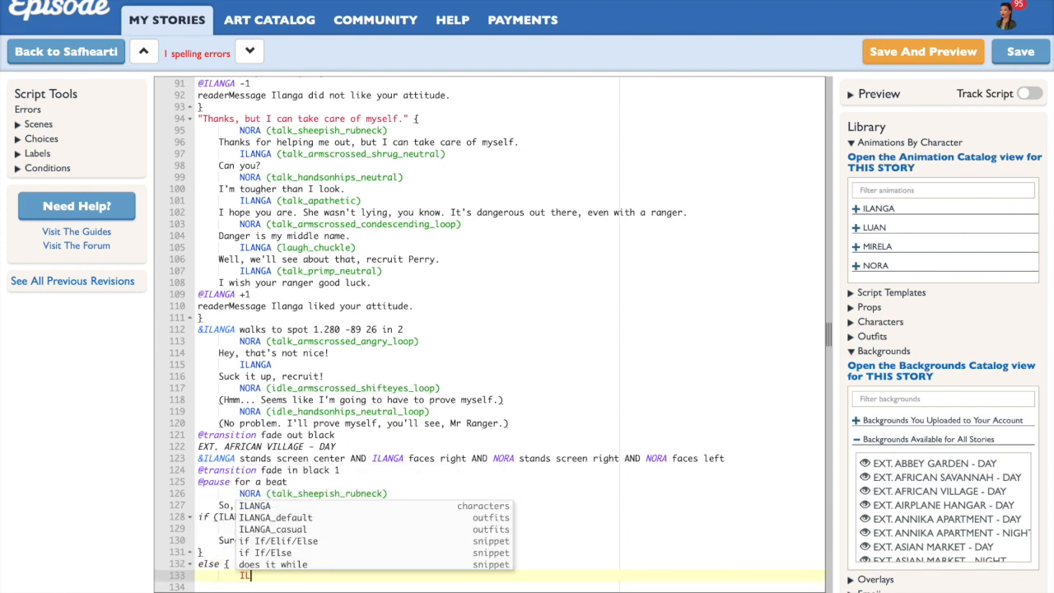
pyautogui.write('(talk')
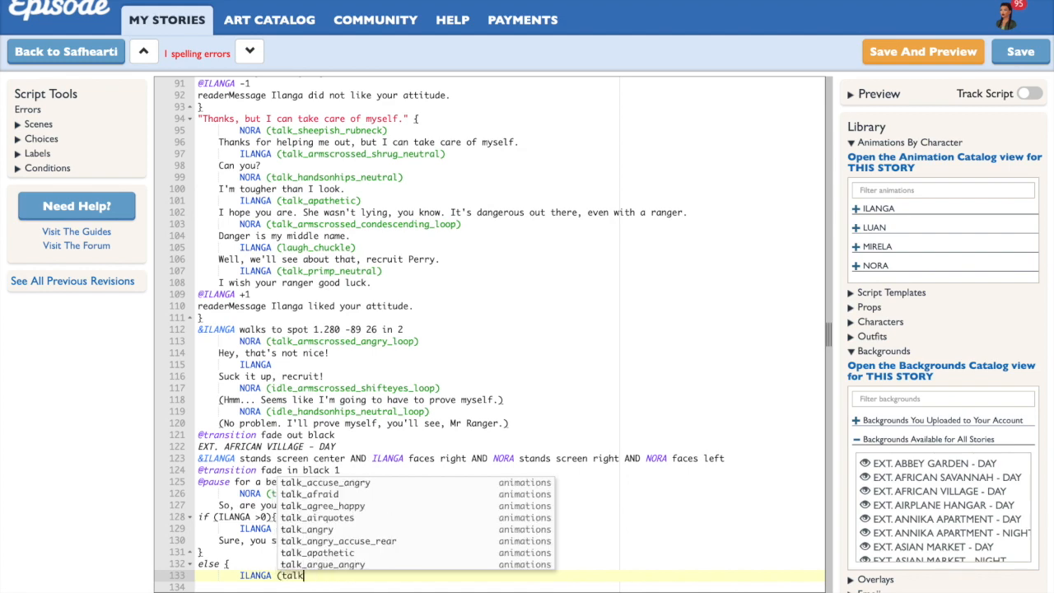
pyautogui.write('_armscrossed_condescending_loop)')
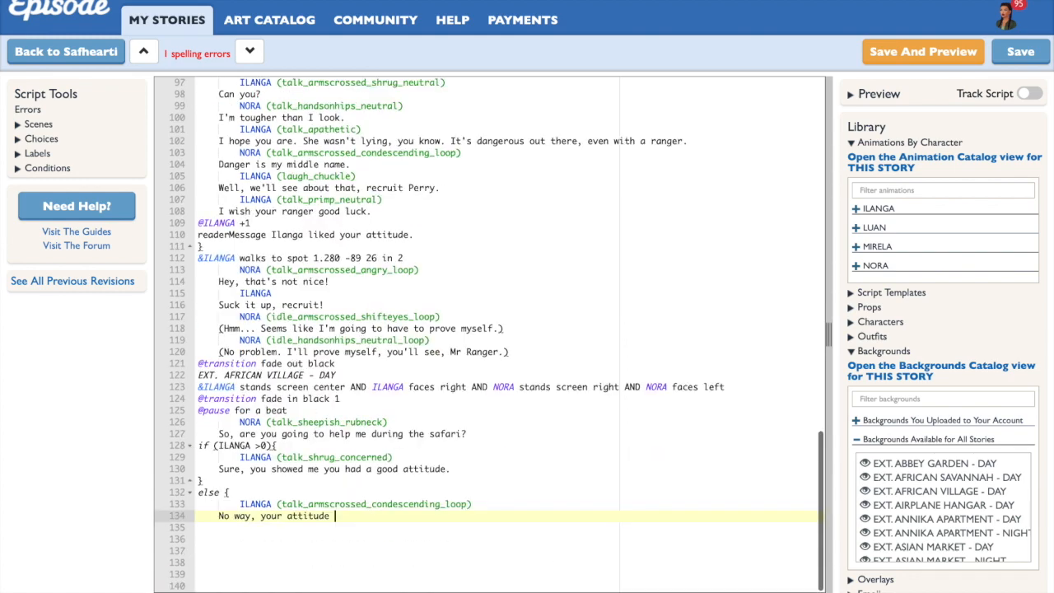
pyautogui.write('sucks.')
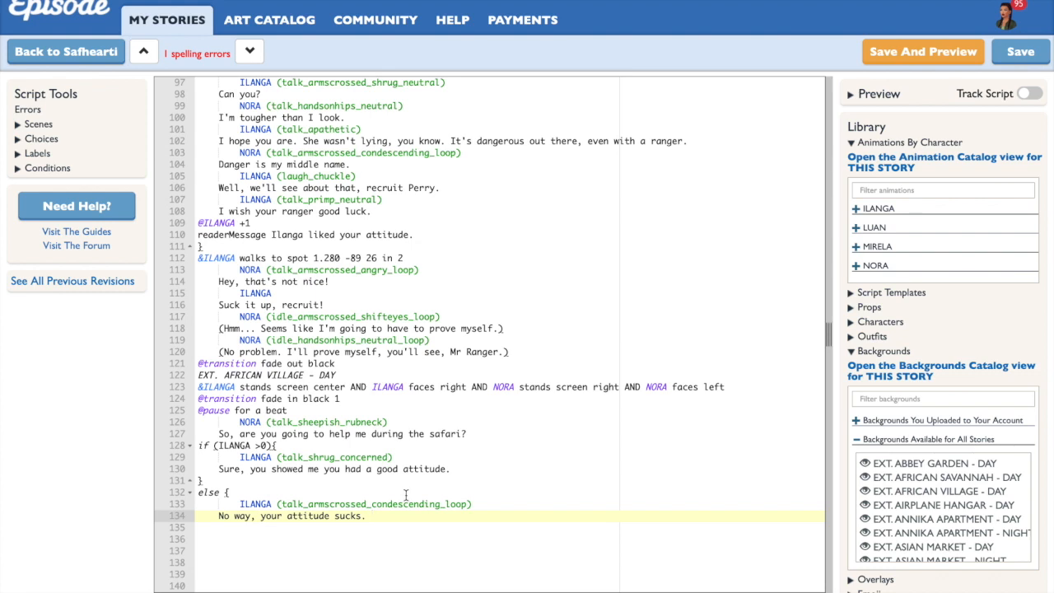
pyautogui.write("You don't deser")
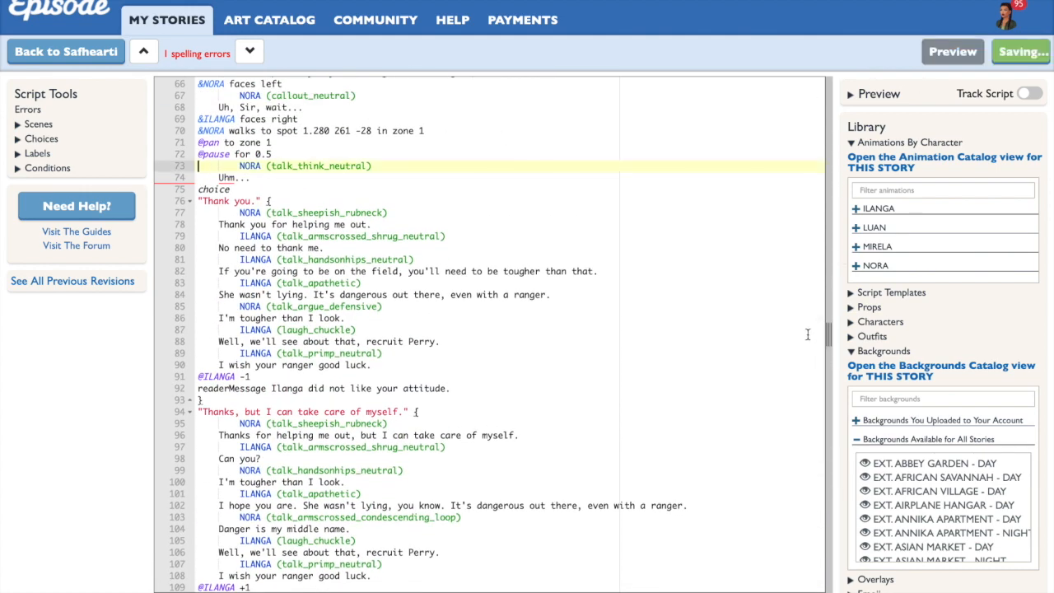
# Preview the saved story through to Ilanga's refusal in the village scene.
pyautogui.click(953, 51)
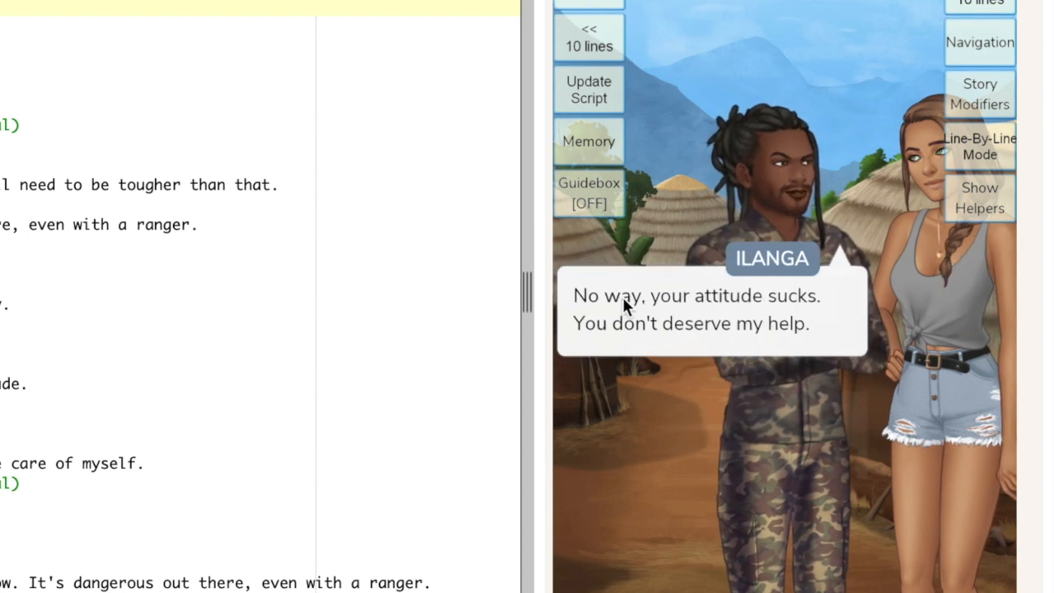
pyautogui.moveTo(757, 345)
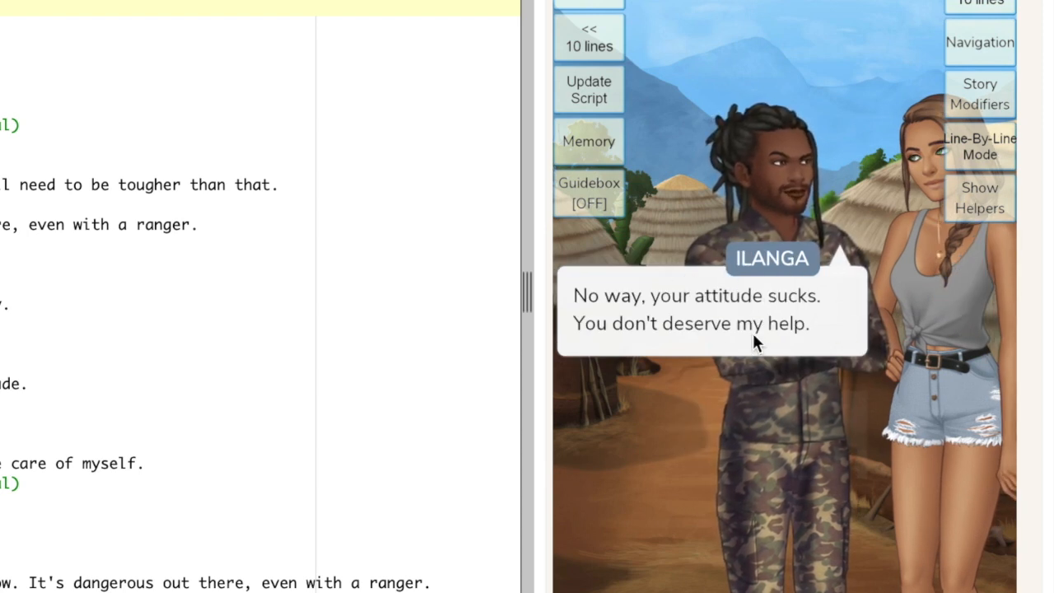